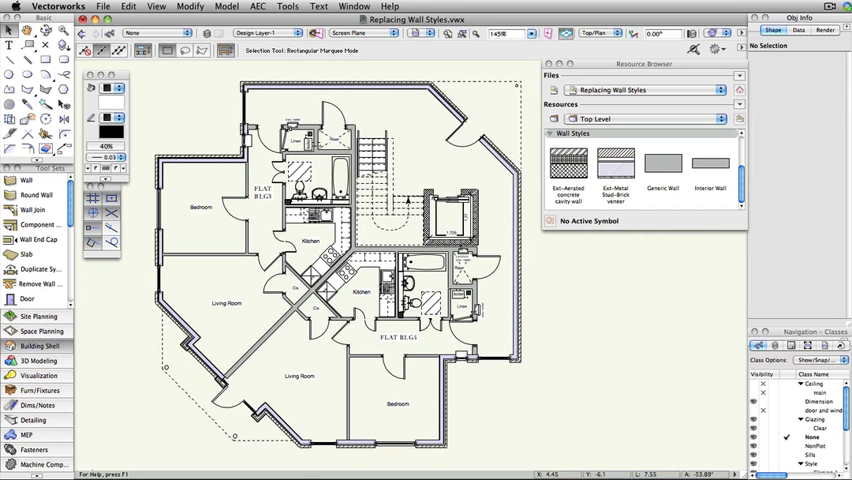
{"action": "mouse_move", "coordinate": [116, 260]}
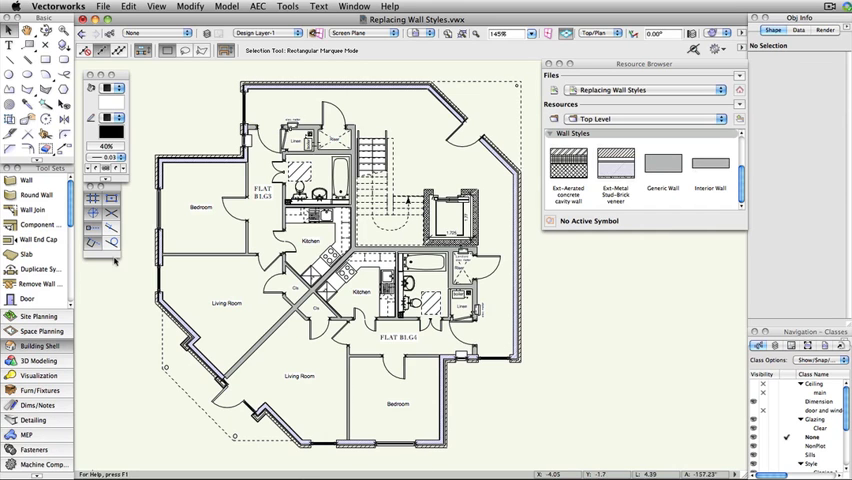
Select an exterior wall to inspect its class and metal-stud wall style in Object Info.
{"action": "left_click", "coordinate": [24, 180]}
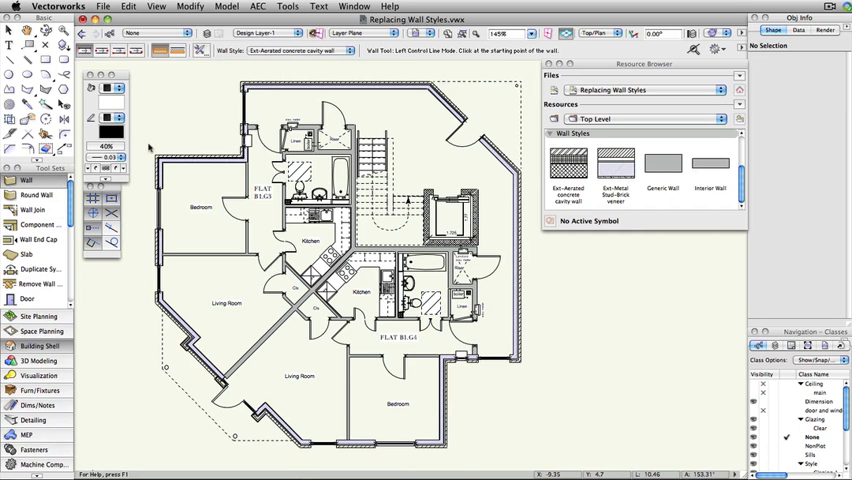
{"action": "left_click", "coordinate": [290, 50]}
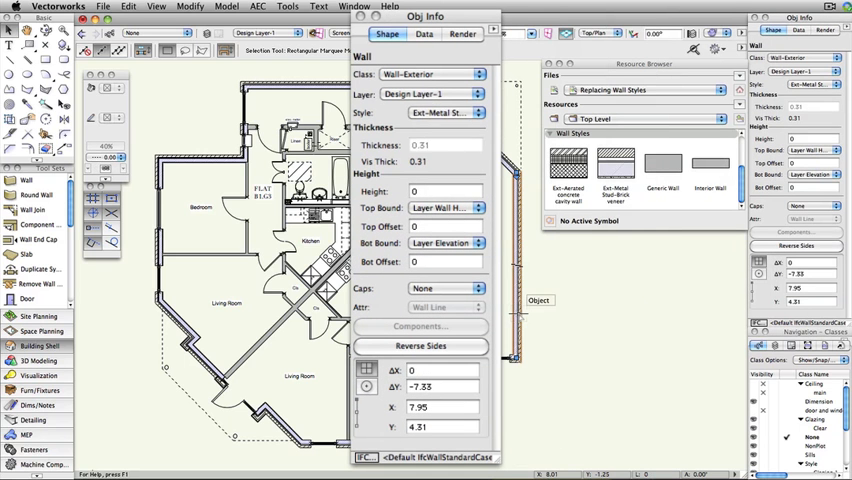
Start a wall replacement from the Resource Browser, then cancel it without applying.
{"action": "left_click", "coordinate": [448, 112]}
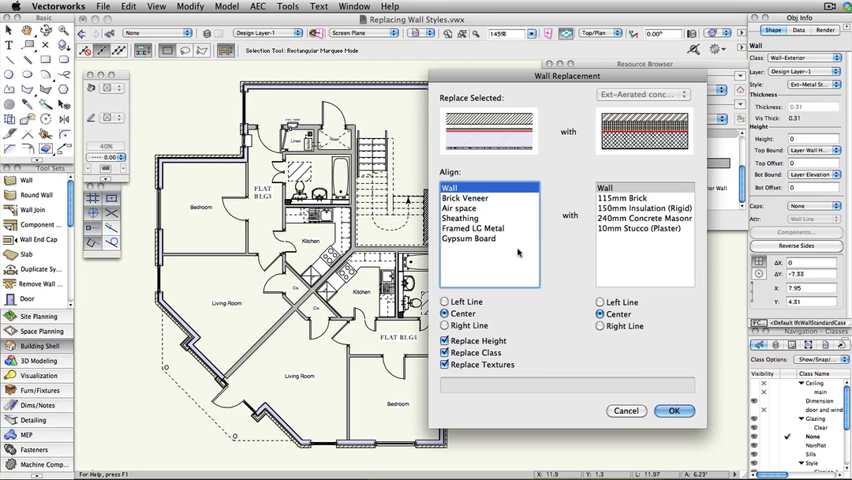
{"action": "left_click", "coordinate": [672, 410]}
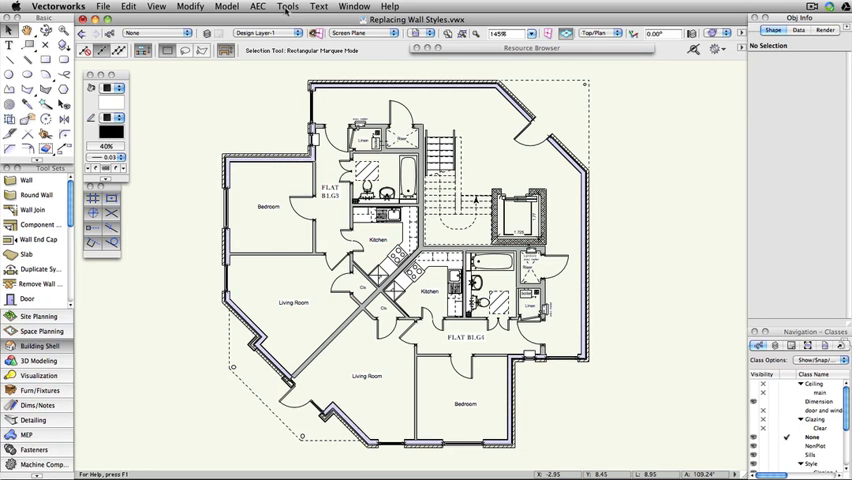
Start a Custom Selection set to Select Only and proceed to the criteria.
{"action": "left_click", "coordinate": [288, 6]}
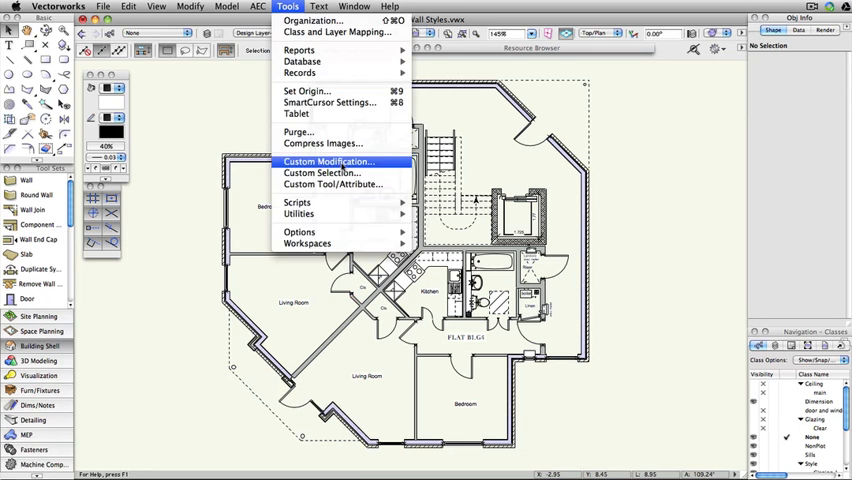
{"action": "left_click", "coordinate": [320, 172]}
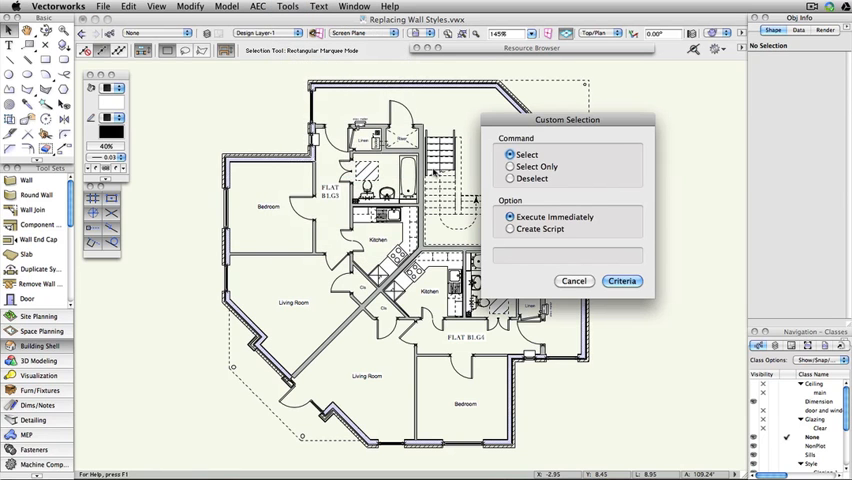
{"action": "left_click", "coordinate": [510, 166]}
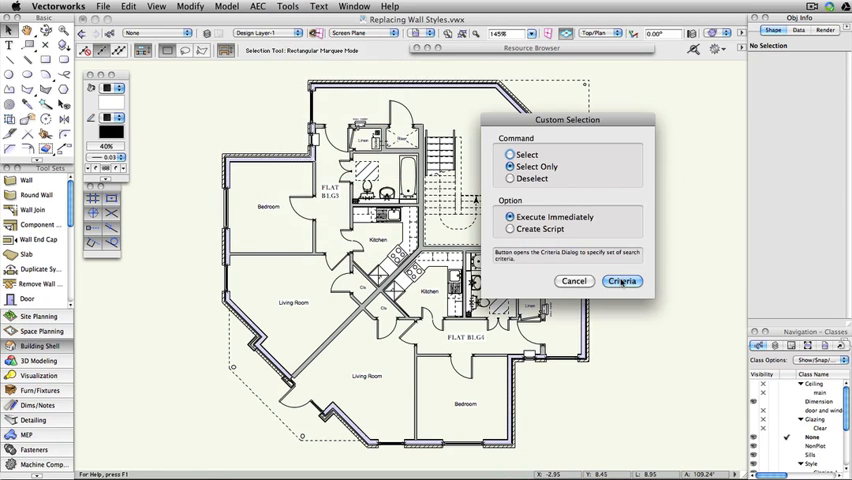
{"action": "left_click", "coordinate": [620, 280]}
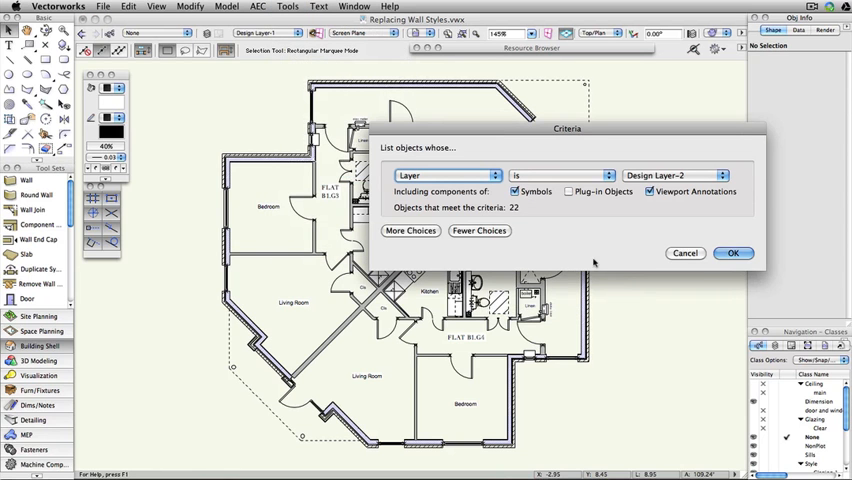
Select objects whose Type is Wall and Class is Wall-Exterior, matching 14 walls.
{"action": "left_click", "coordinate": [446, 176]}
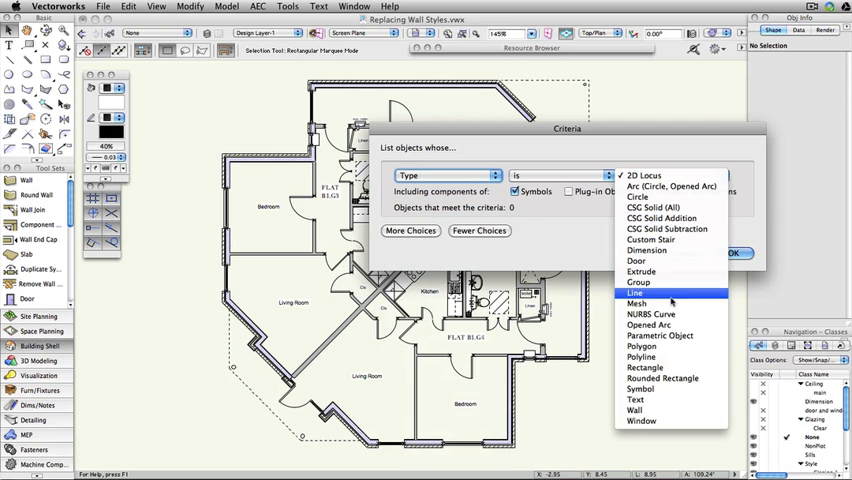
{"action": "left_click", "coordinate": [636, 410]}
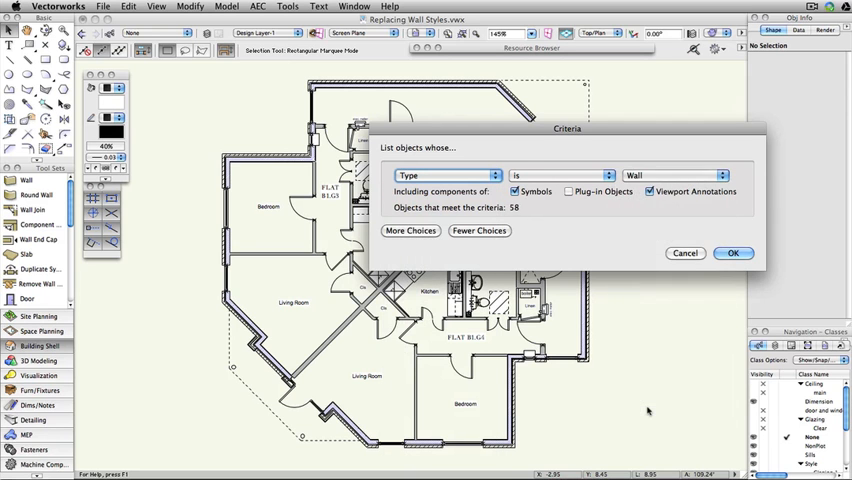
{"action": "left_click", "coordinate": [410, 232]}
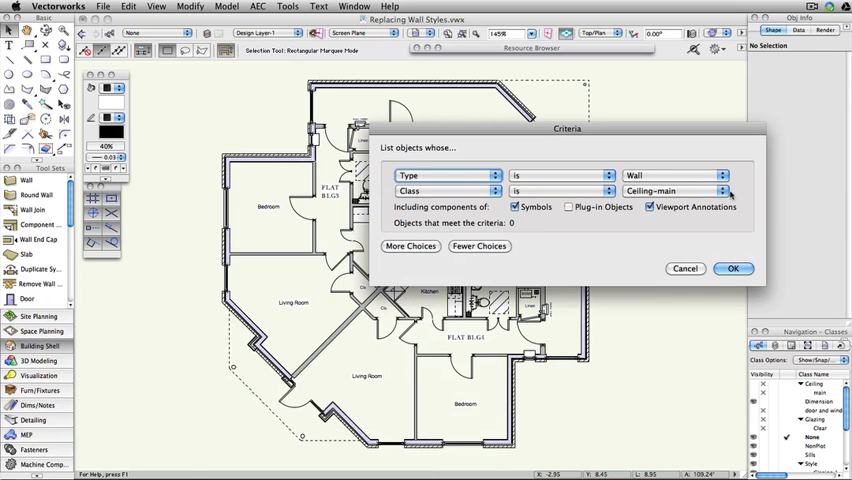
{"action": "left_click", "coordinate": [676, 190]}
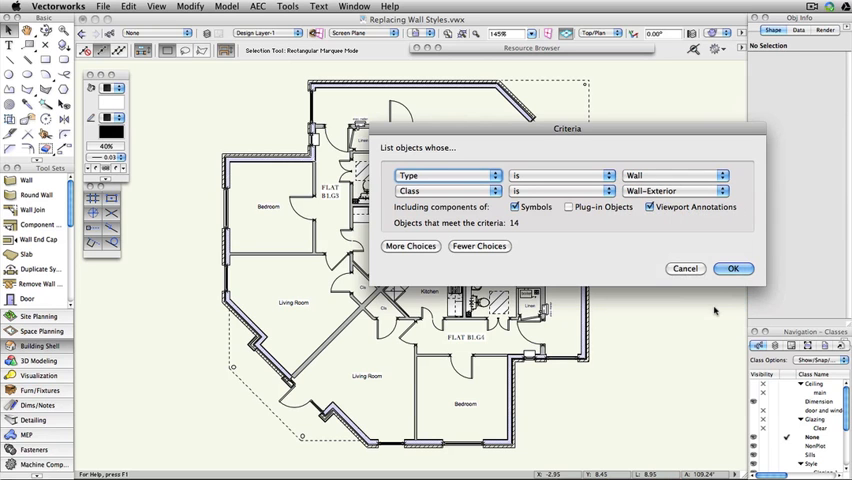
{"action": "left_click", "coordinate": [732, 268]}
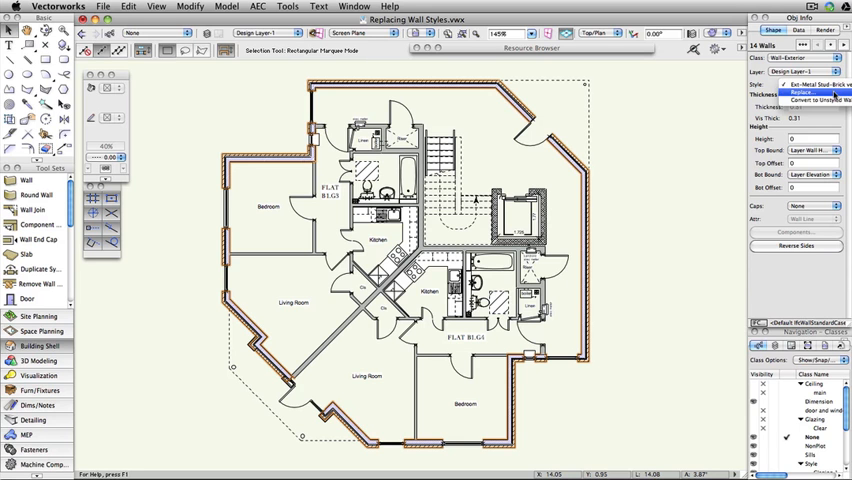
Choose Replace with the Ext-Aerated concrete style from the Object Info Style menu.
{"action": "left_click", "coordinate": [796, 92]}
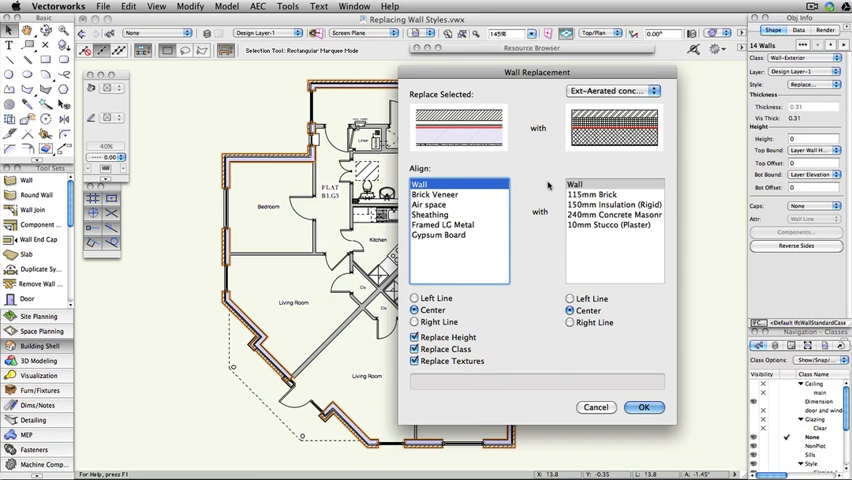
Set Left Line alignment for both the existing walls and the new wall style.
{"action": "left_click", "coordinate": [412, 298]}
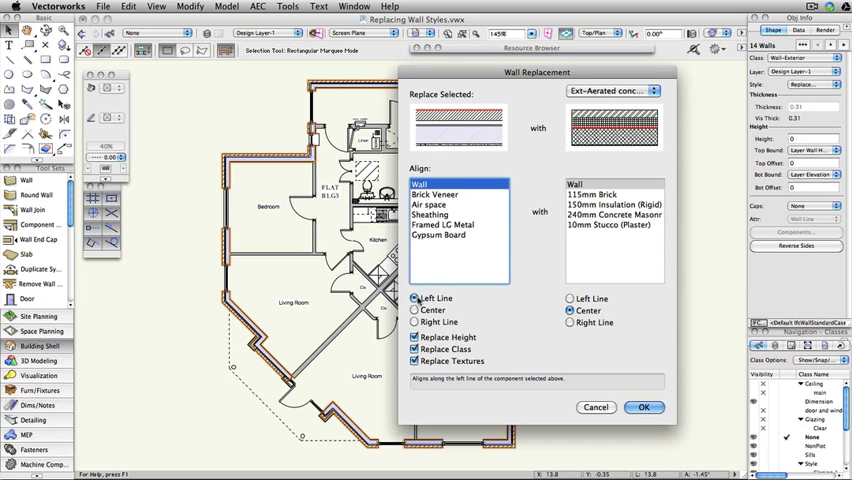
{"action": "left_click", "coordinate": [572, 300]}
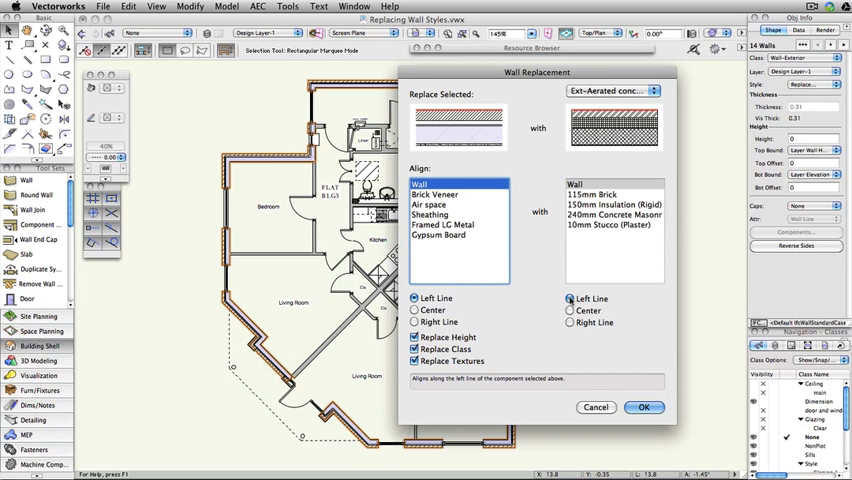
{"action": "mouse_move", "coordinate": [570, 310]}
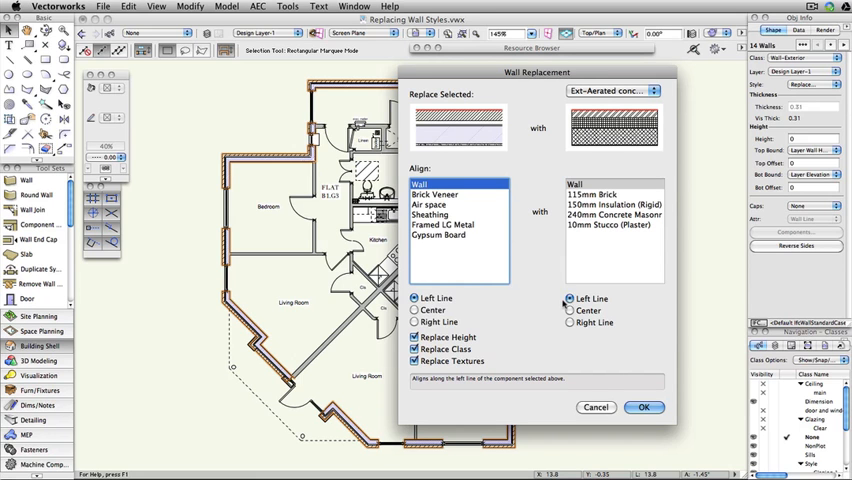
{"action": "left_click", "coordinate": [414, 336]}
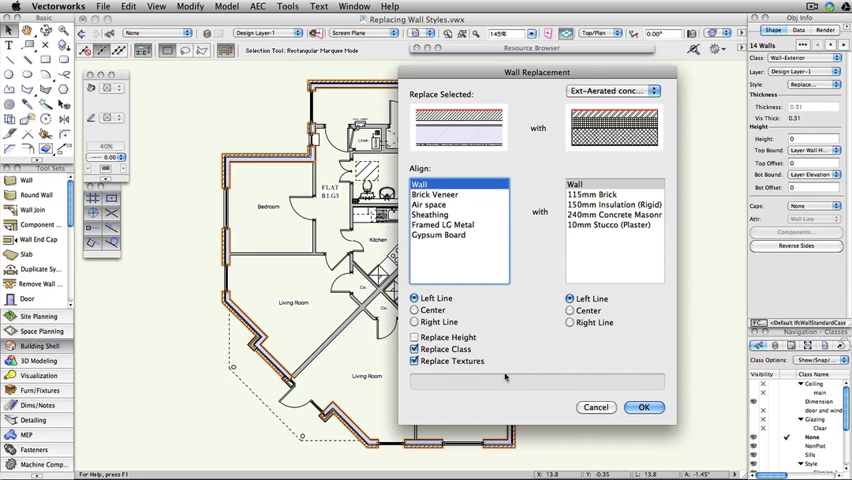
{"action": "left_click", "coordinate": [644, 408]}
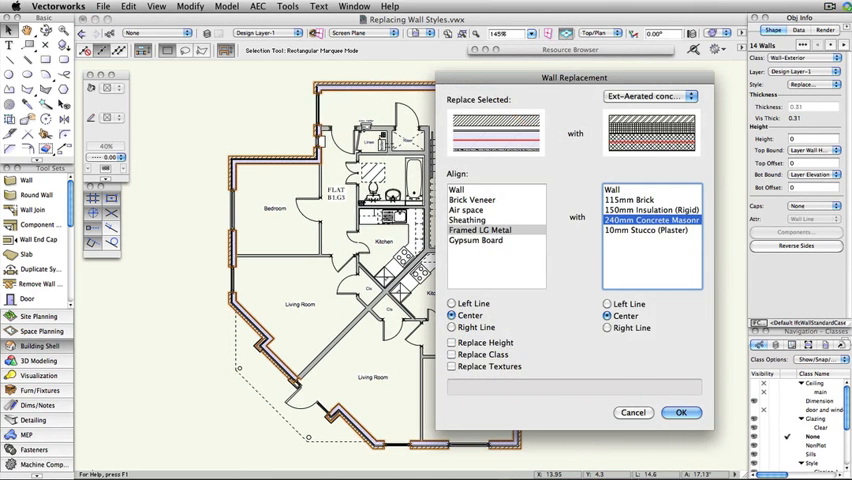
Align the existing Gypsum Board with the new 115mm Brick's right line and apply the replacement.
{"action": "left_click", "coordinate": [476, 240]}
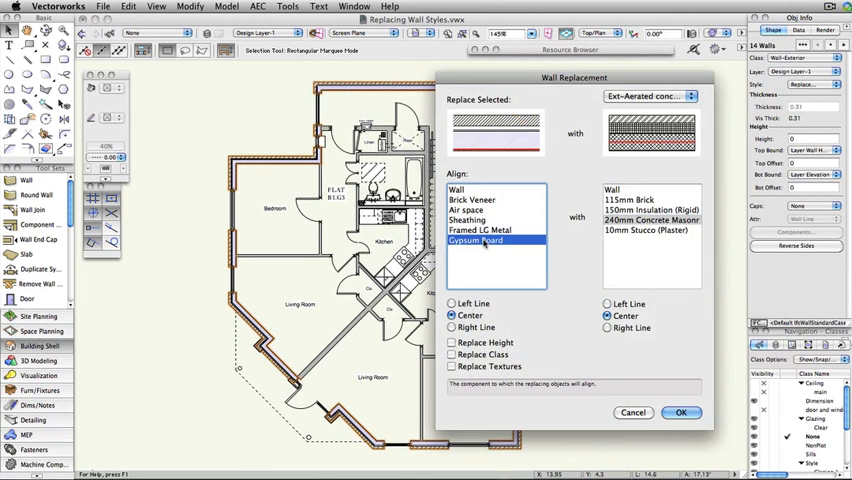
{"action": "left_click", "coordinate": [632, 200]}
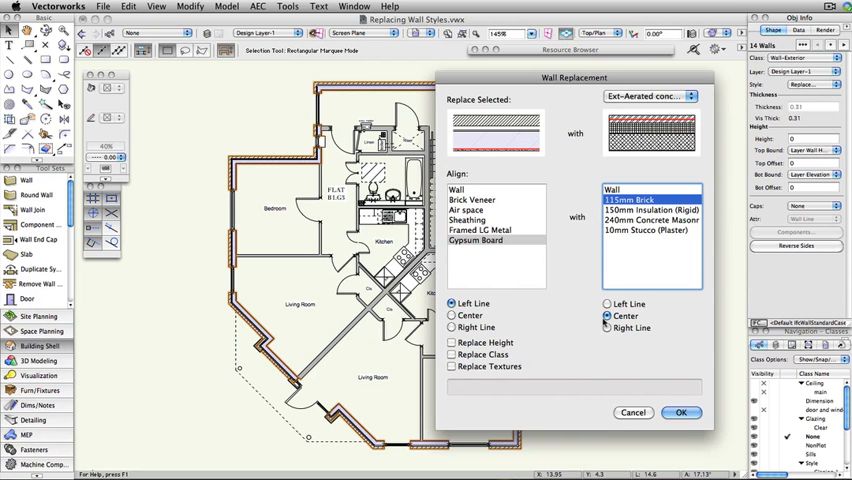
{"action": "left_click", "coordinate": [608, 328]}
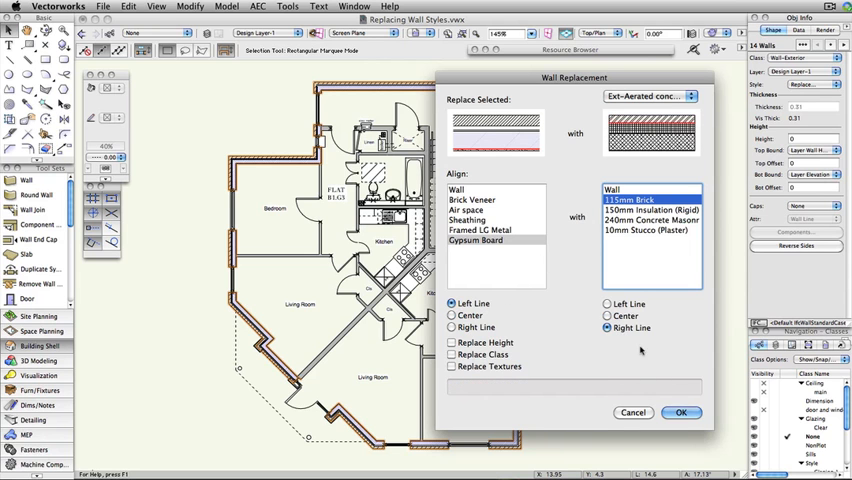
{"action": "left_click", "coordinate": [680, 412]}
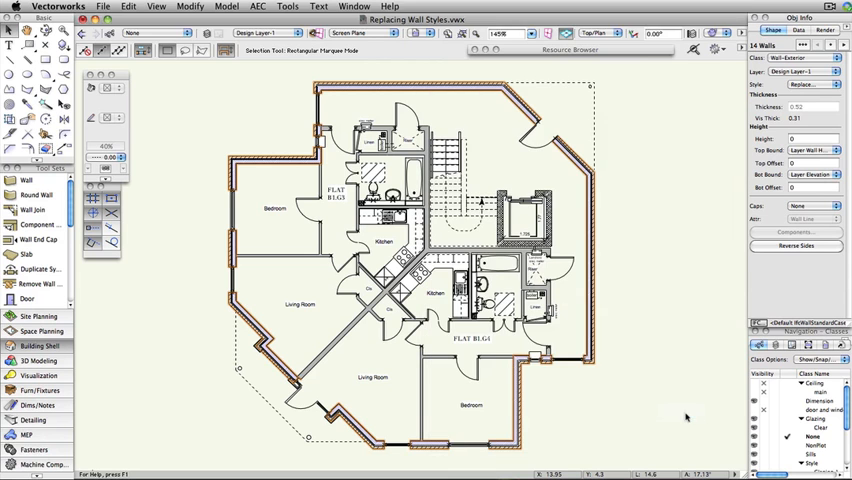